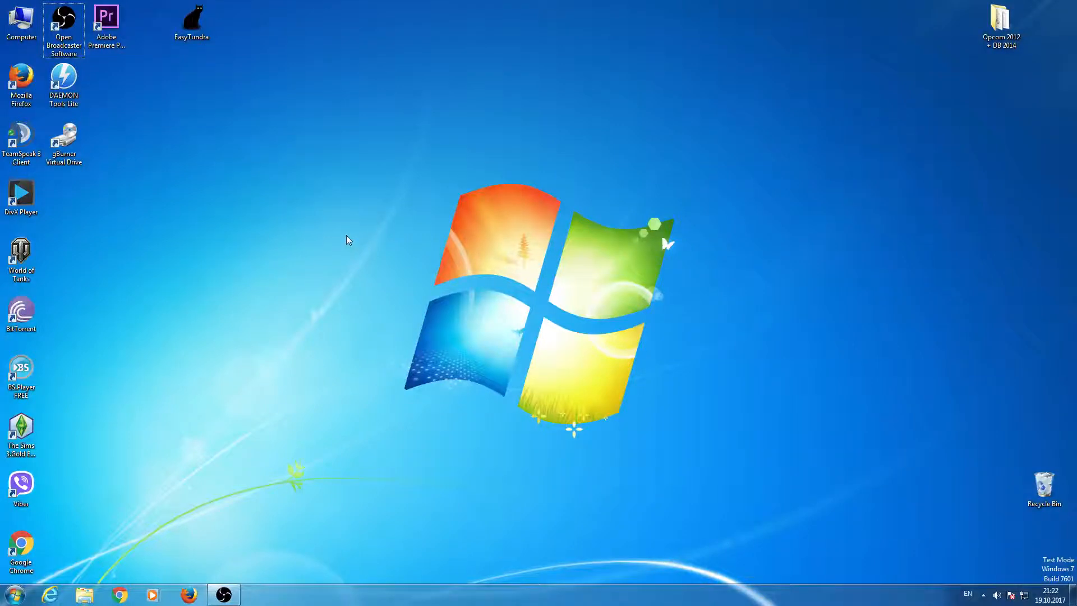
mouse_move(336, 256)
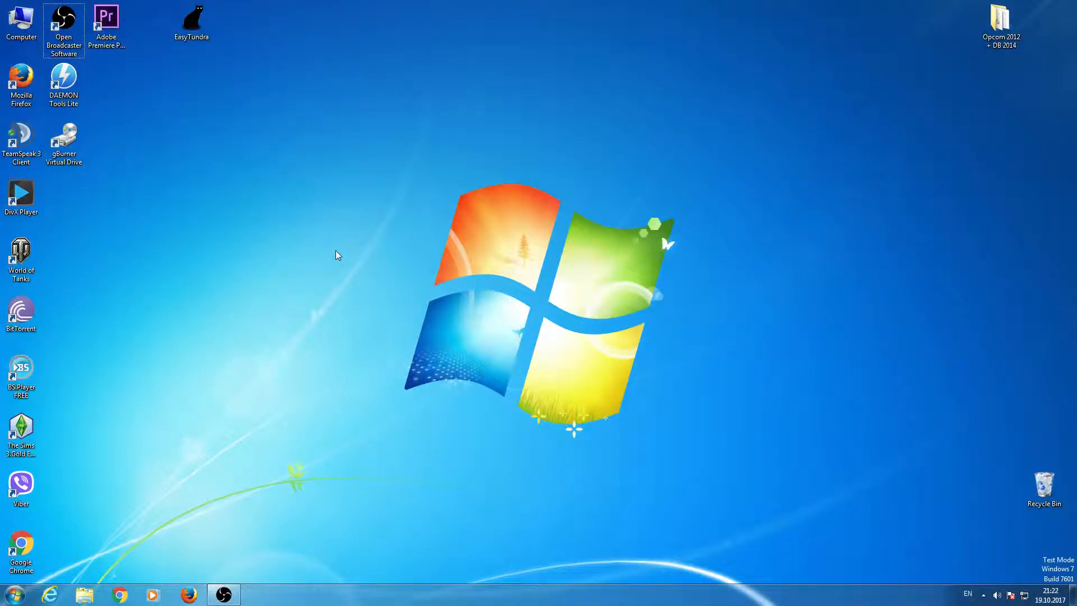
mouse_move(324, 256)
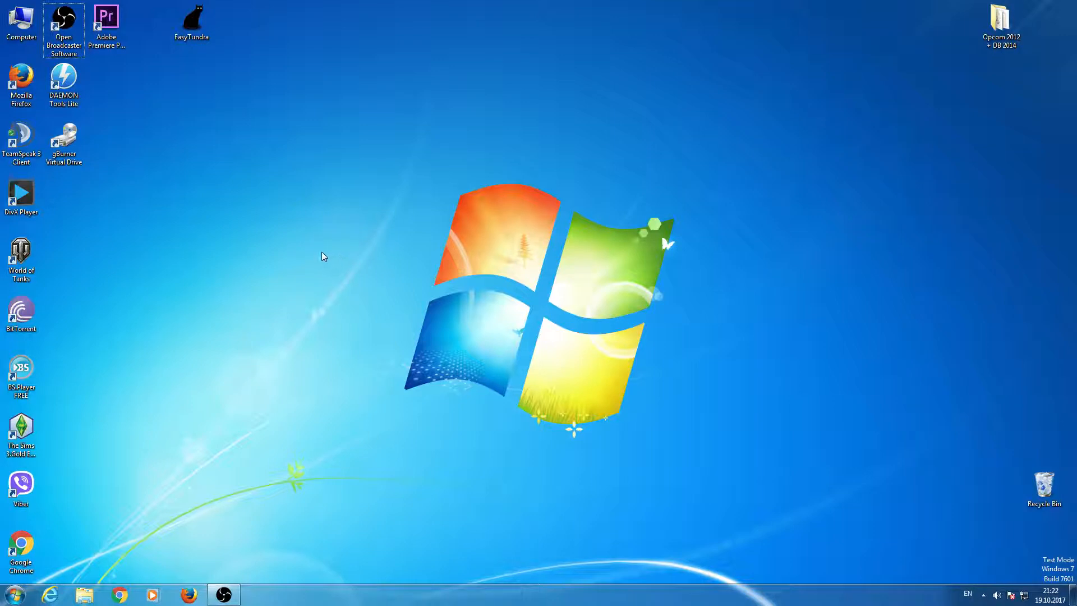
mouse_move(323, 260)
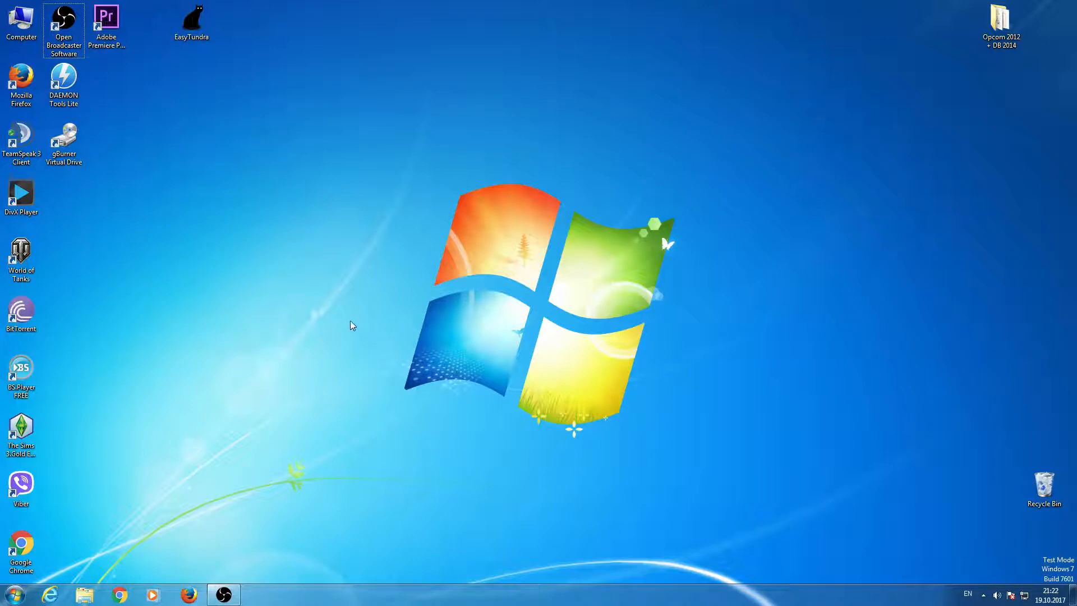
Step: Launch IIS Manager from the Start menu by searching 'ii'
left_click(13, 594)
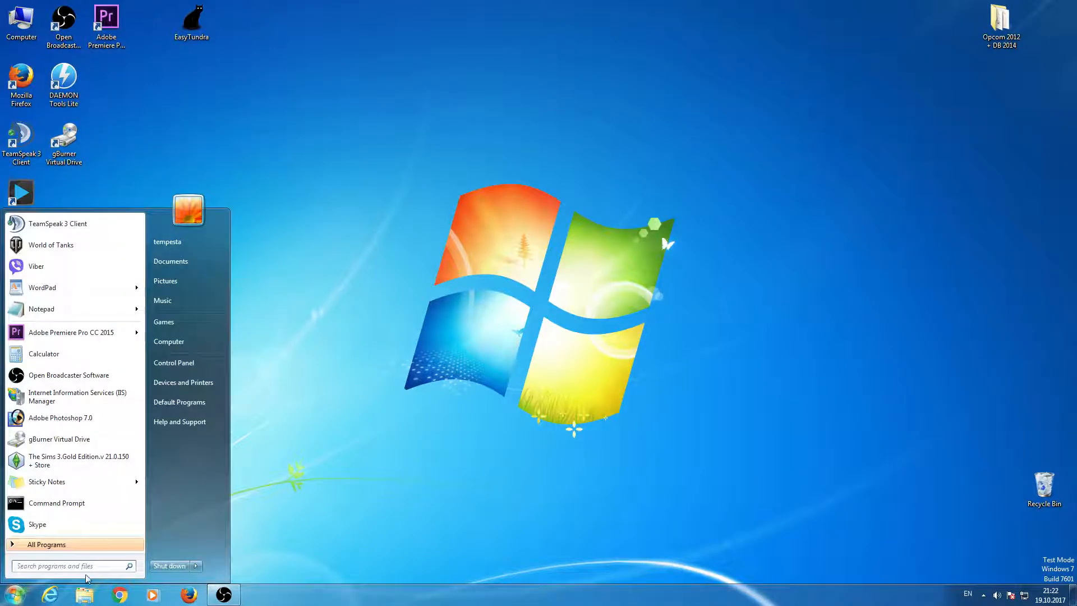
left_click(68, 565)
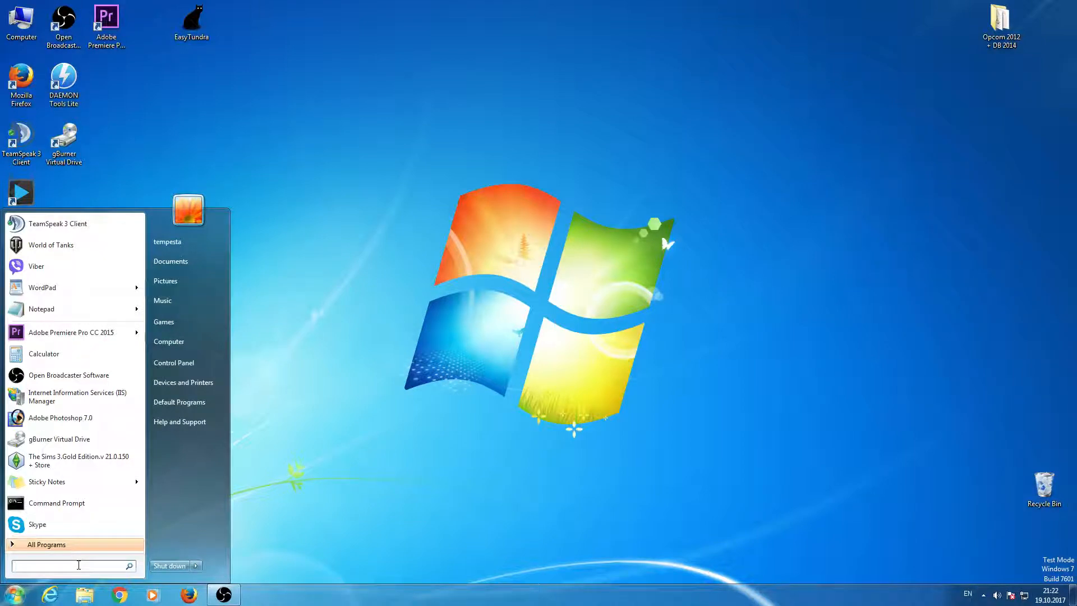
type("ii")
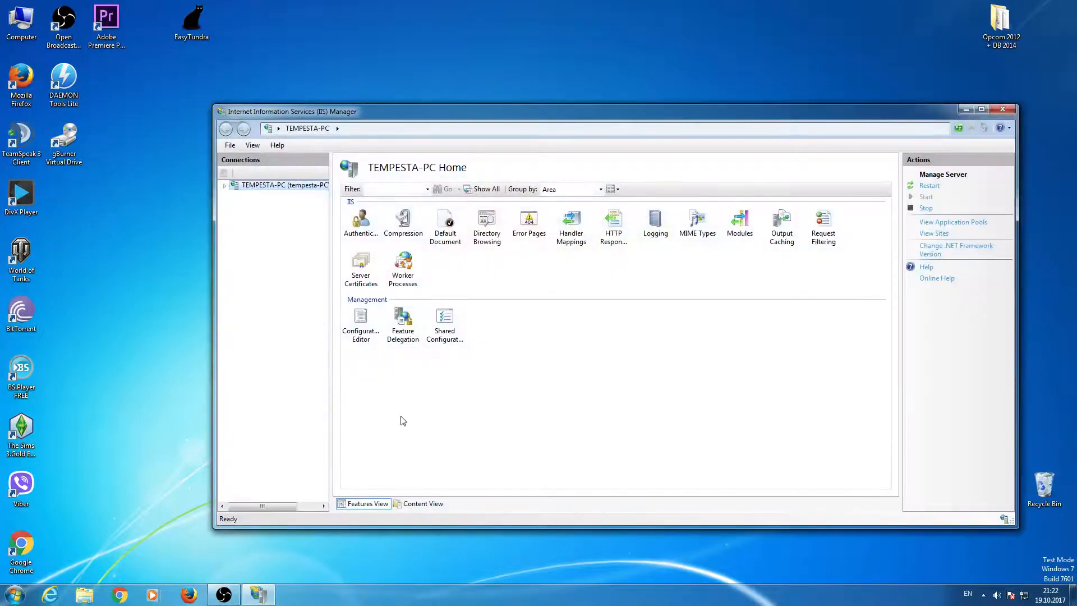
mouse_move(369, 391)
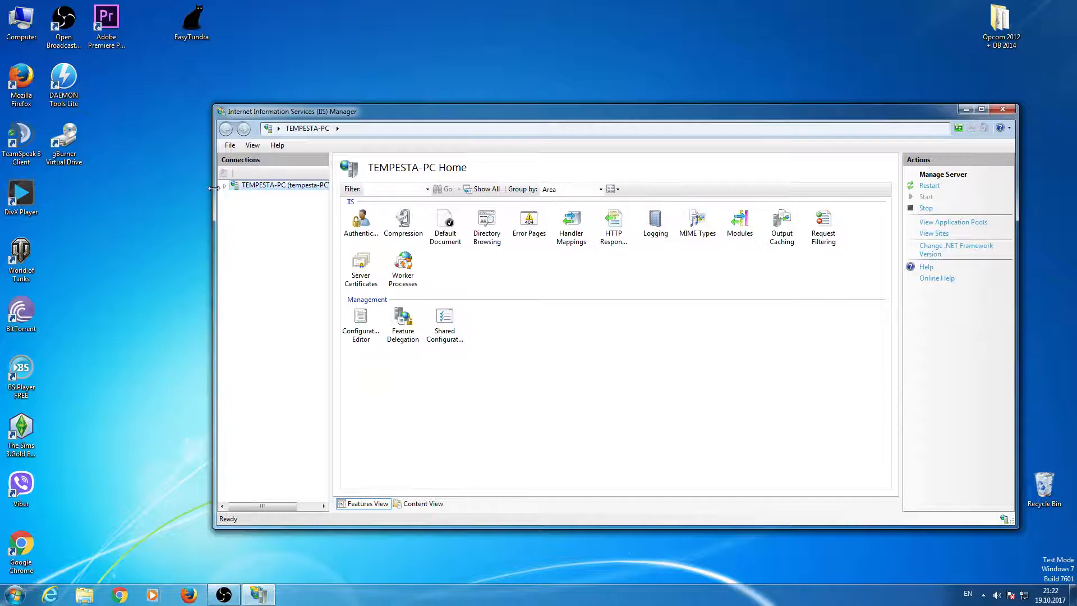
Step: Expand the server node to Application Pools and bring up DefaultAppPool's context menu
left_click(224, 185)
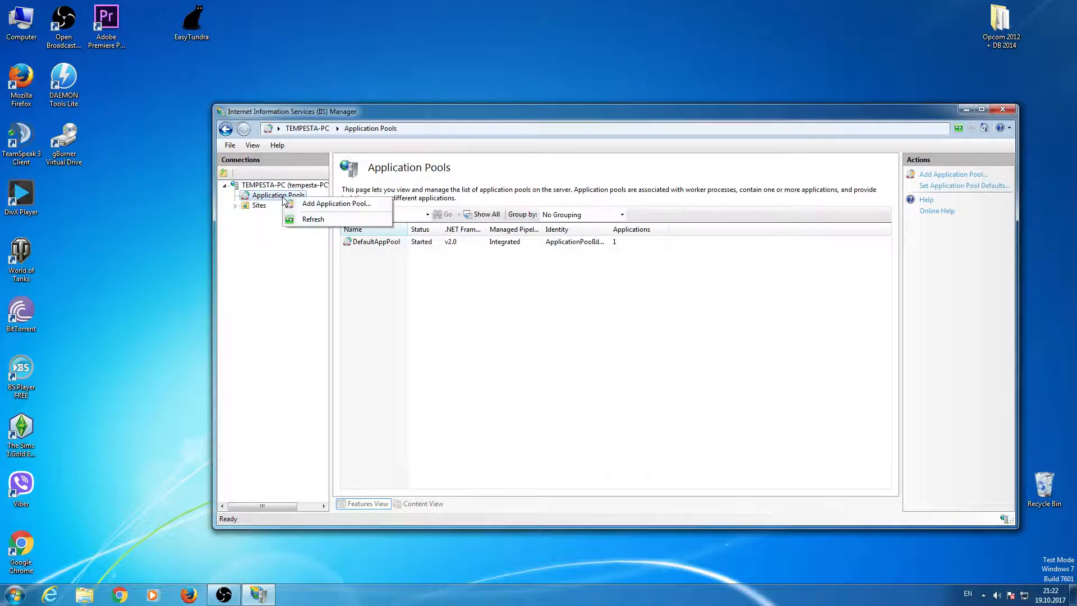
right_click(371, 241)
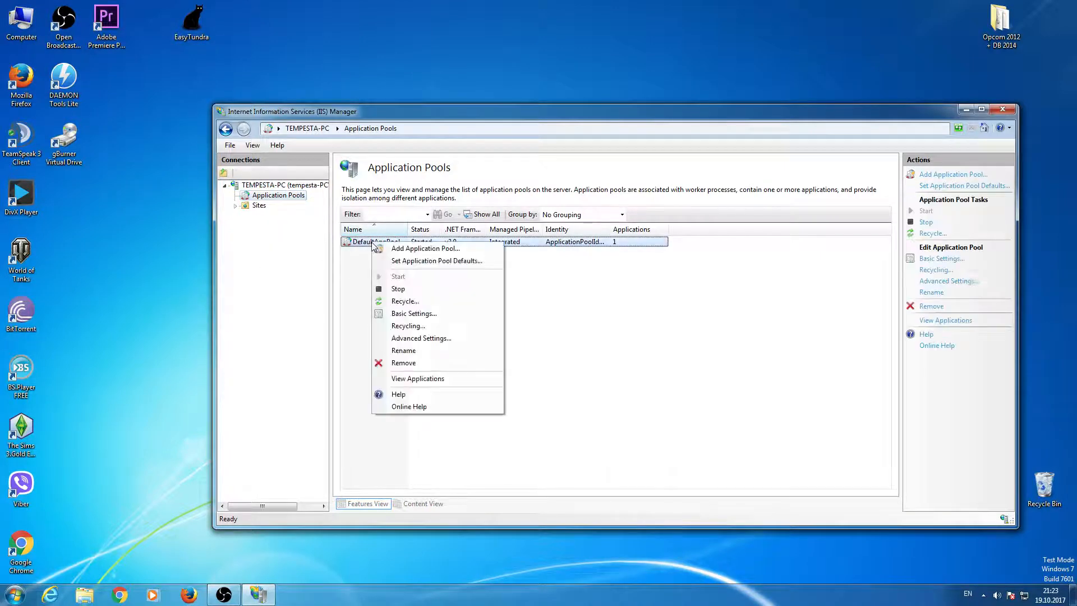
mouse_move(407, 325)
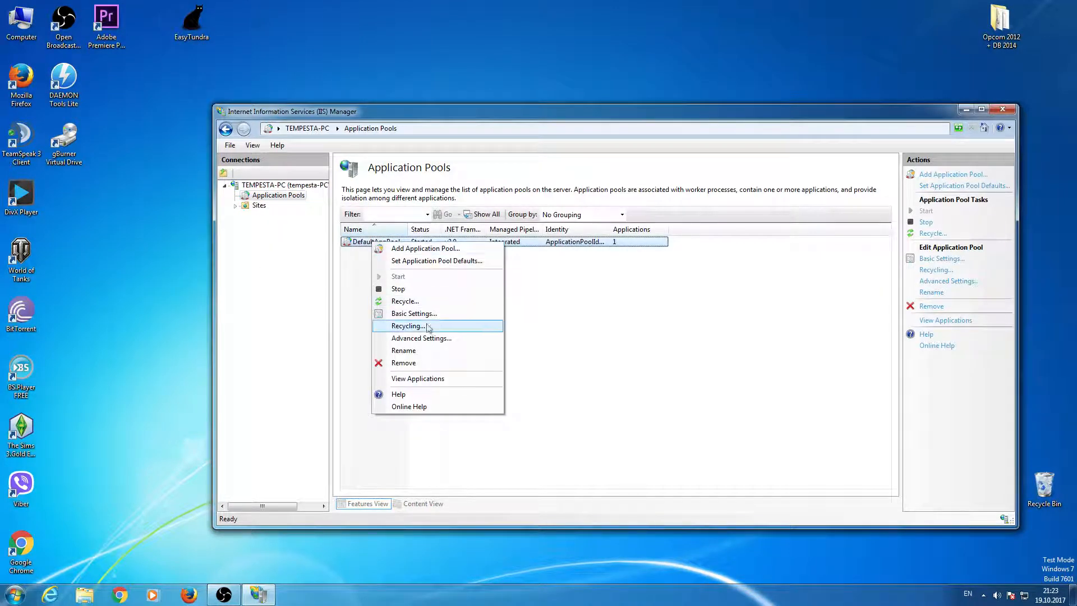
Step: In DefaultAppPool's Advanced Settings, set Enable 32-Bit Applications to True and confirm with OK
left_click(421, 337)
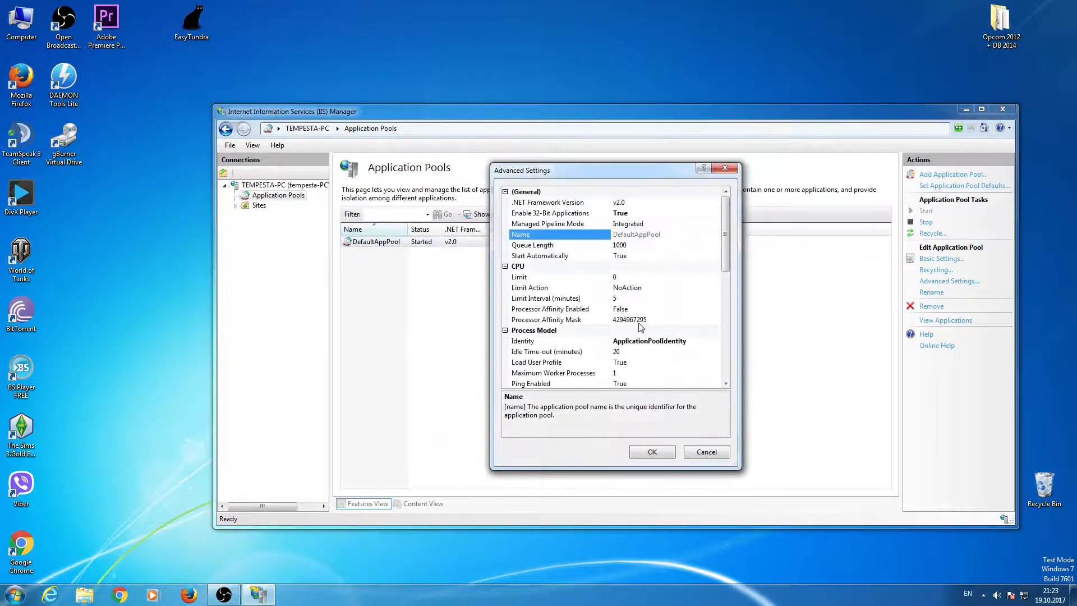
left_click(550, 213)
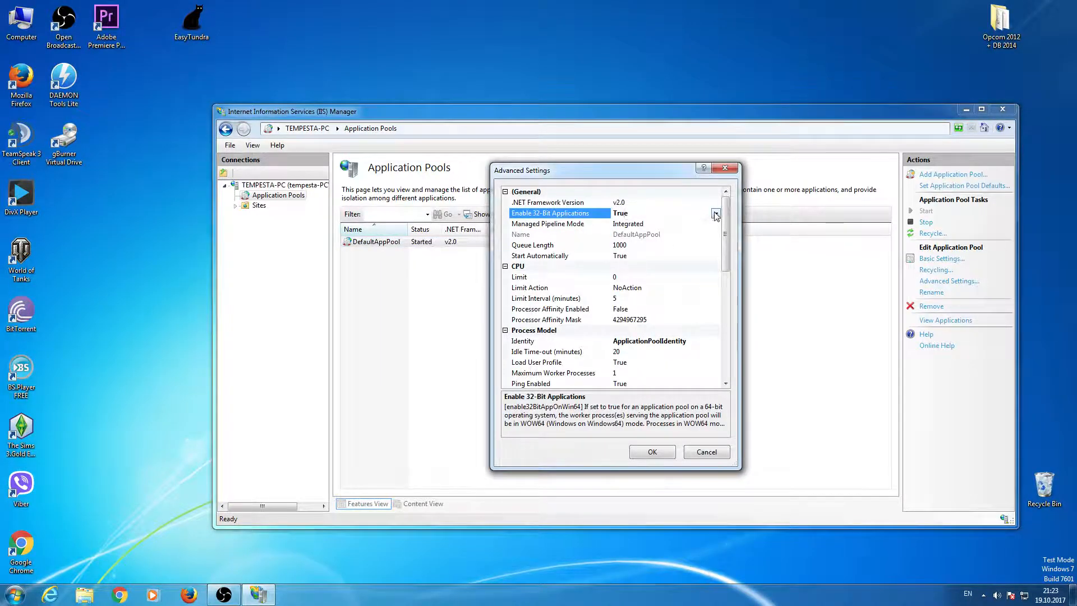
left_click(621, 213)
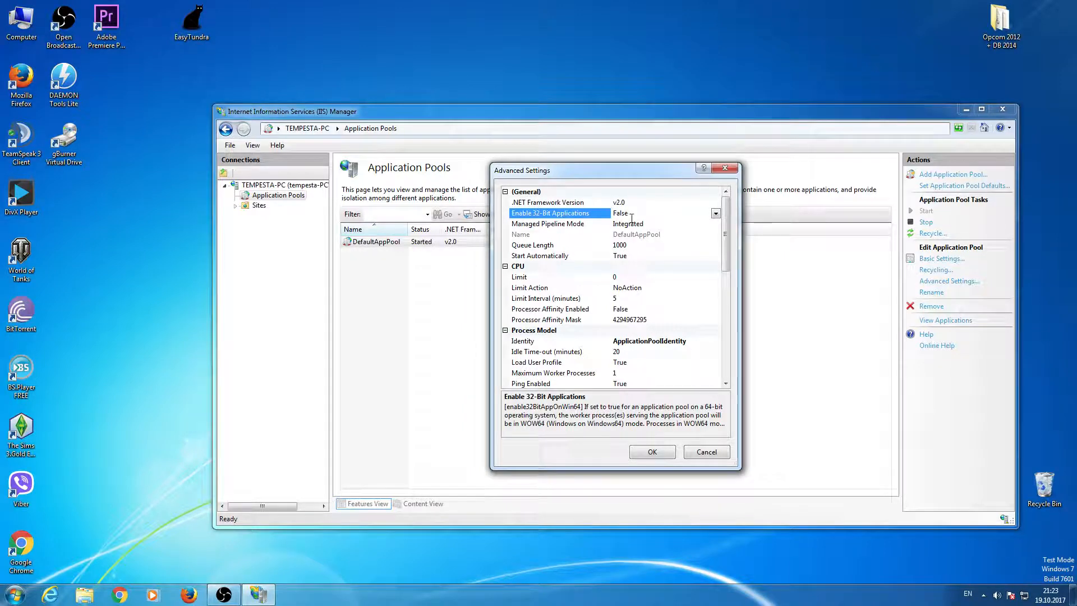
left_click(714, 214)
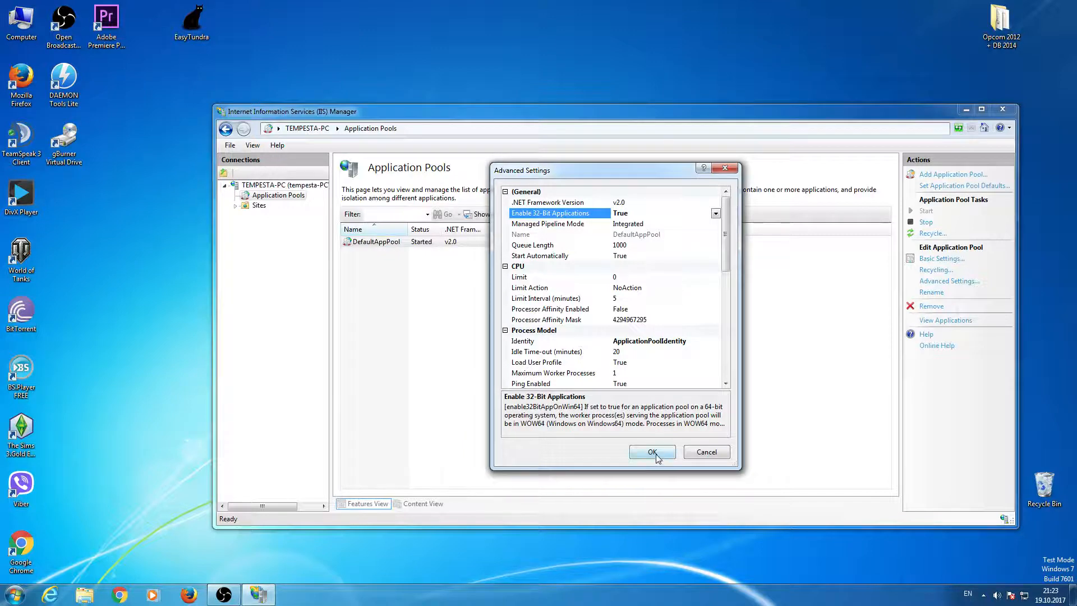
left_click(651, 452)
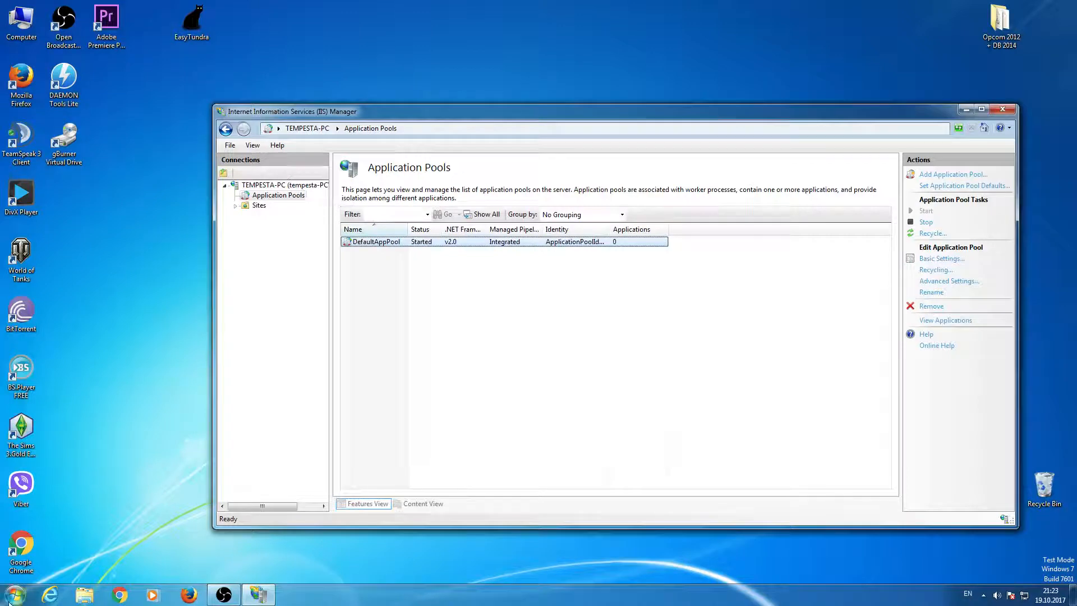
Step: Bring up Control Panel from the Windows Start menu
left_click(11, 594)
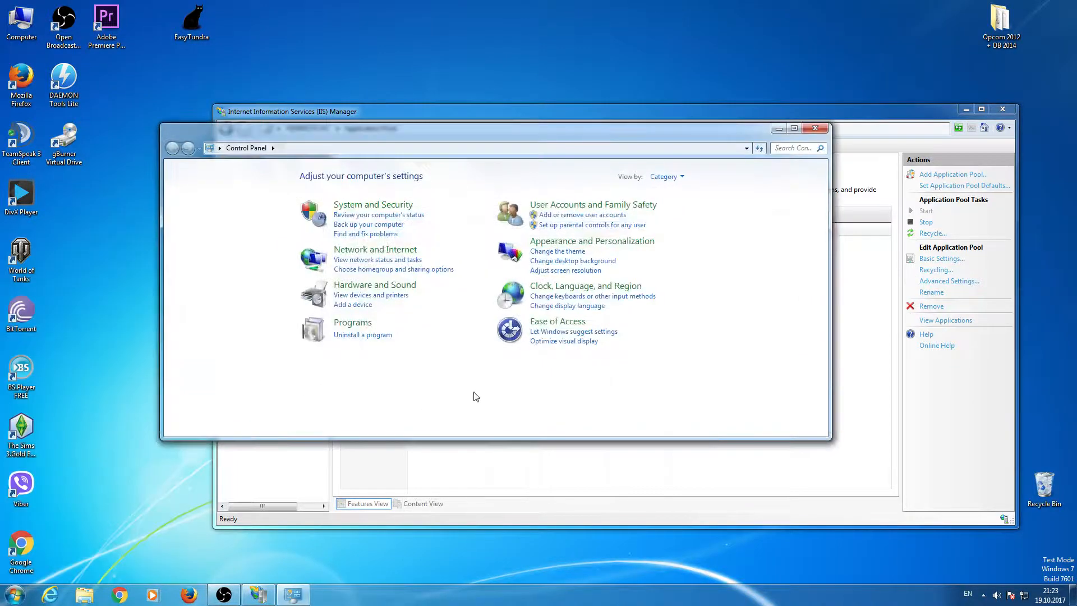
Step: Go to Programs and open 'Turn Windows features on or off'
left_click(352, 322)
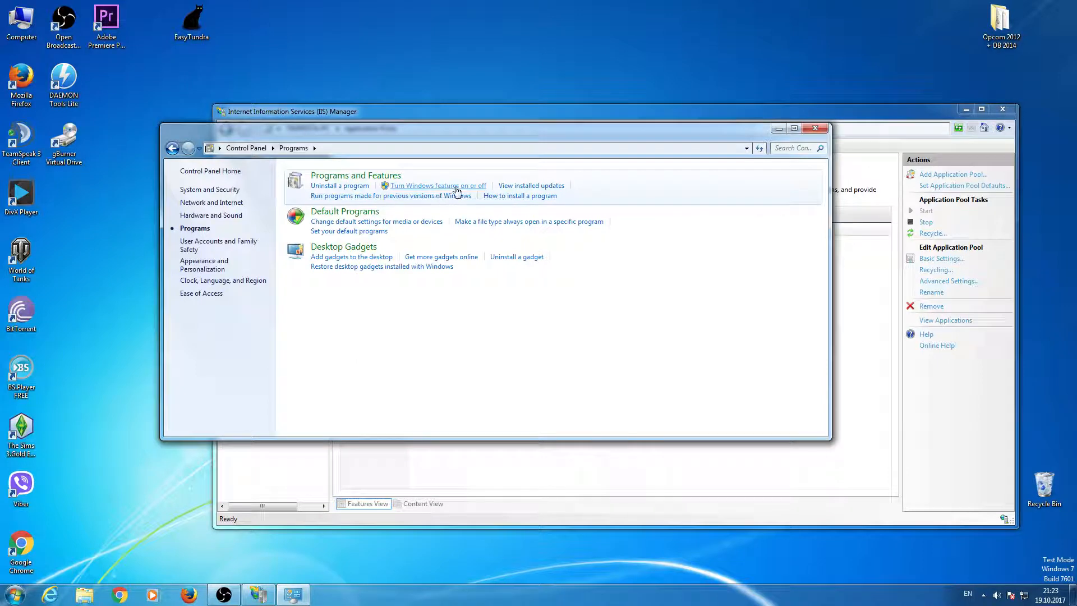
left_click(435, 186)
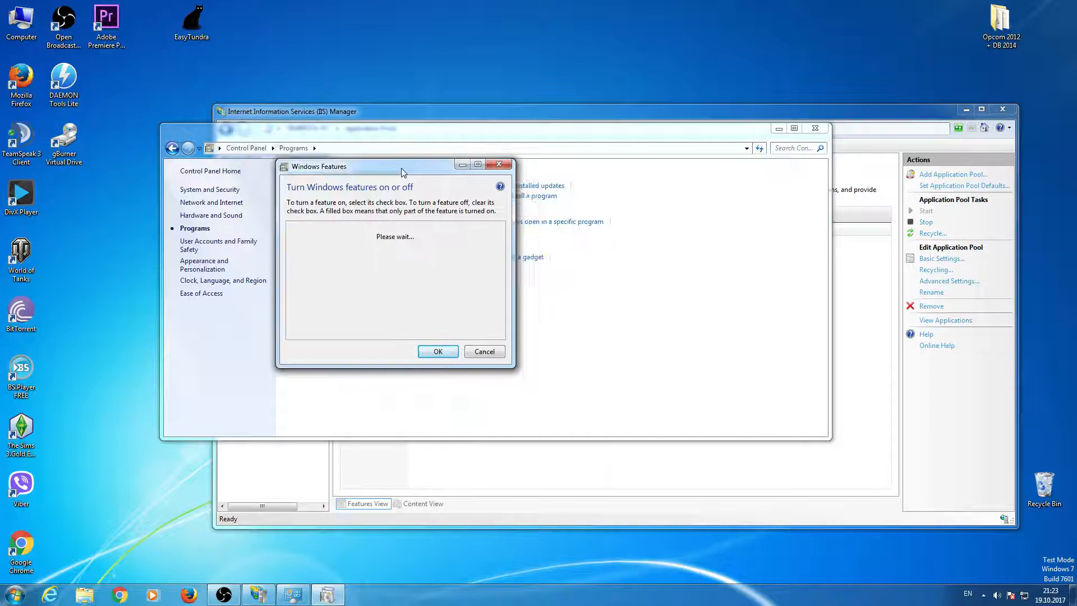
Step: Enable Internet Information Services in the Windows Features dialog and confirm with OK
left_click_drag(401, 171, 402, 169)
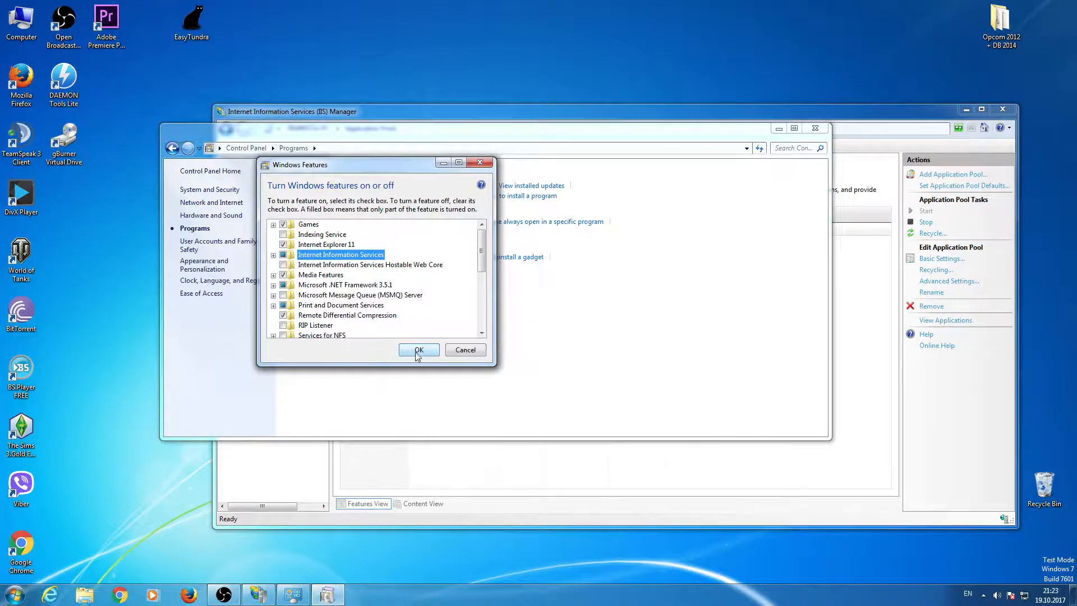
left_click(418, 350)
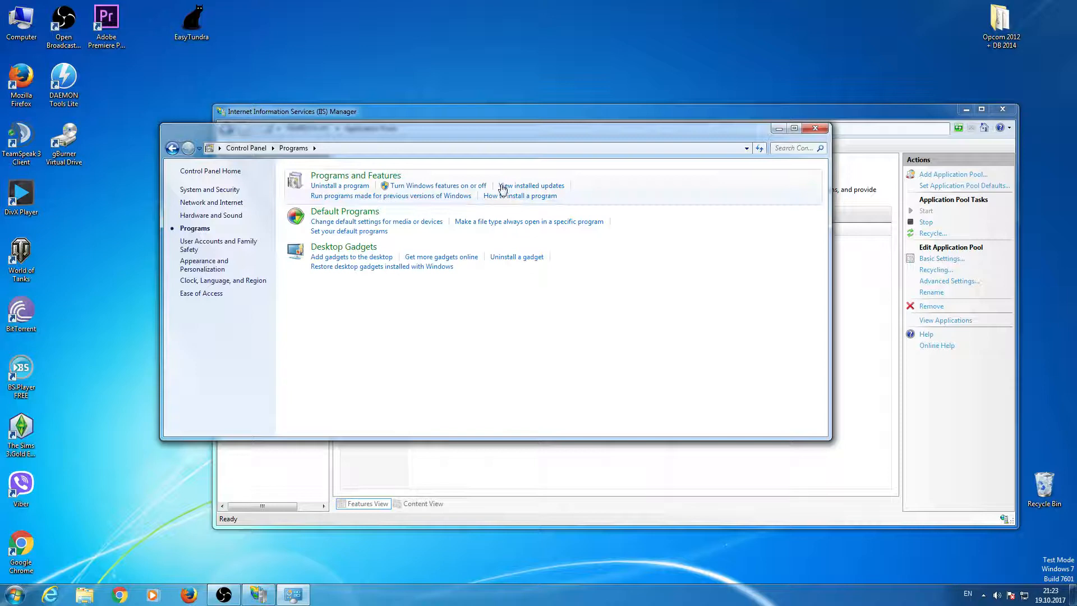
left_click(13, 593)
type("iis")
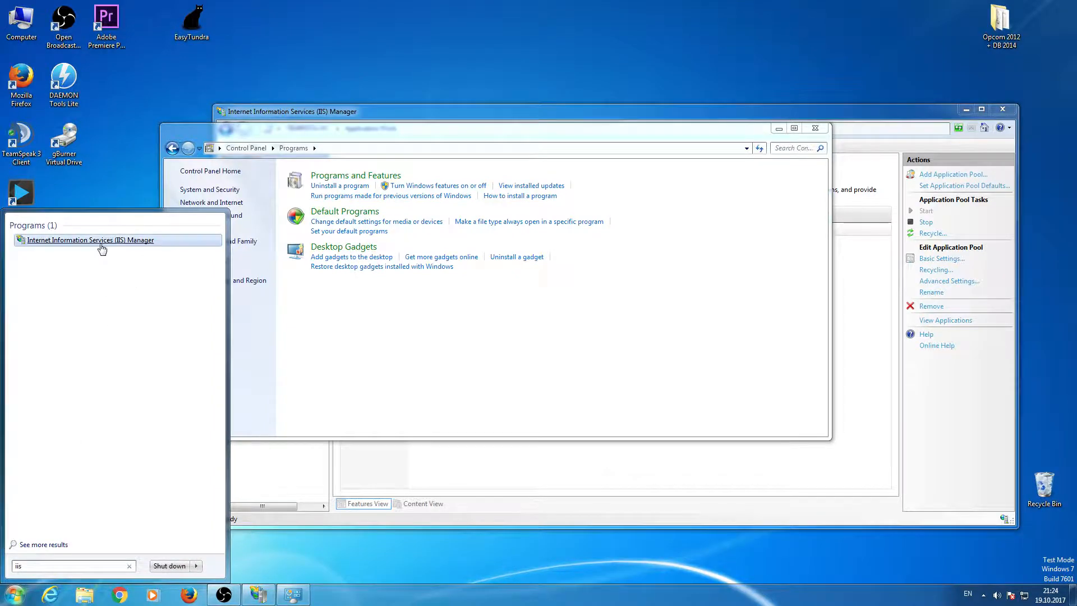
Step: Reopen IIS Manager from the search results and bring up the TEMPESTA-PC server's context menu
left_click(90, 240)
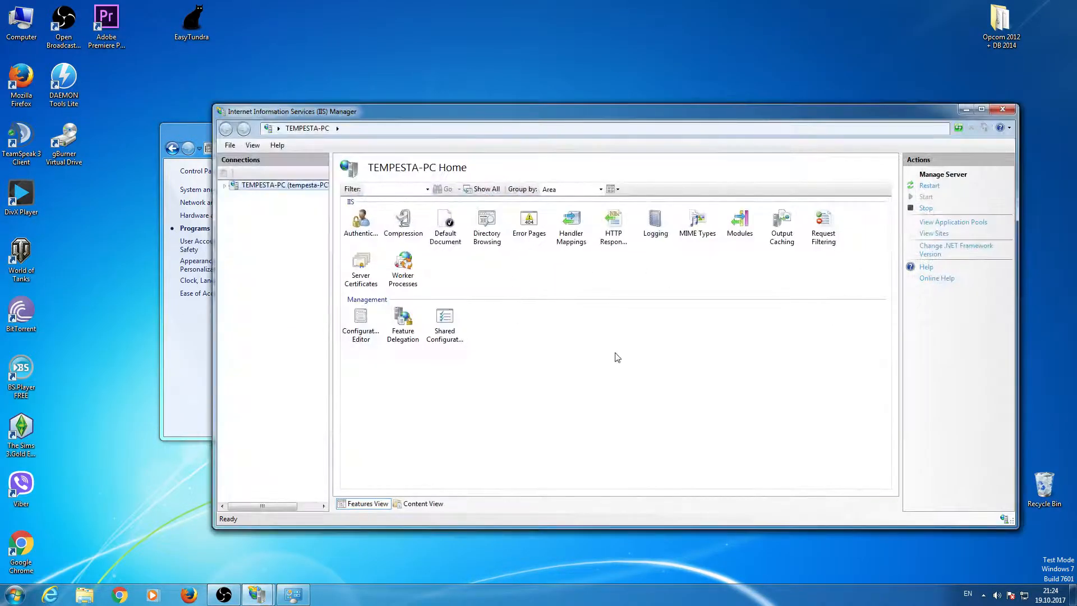
right_click(268, 184)
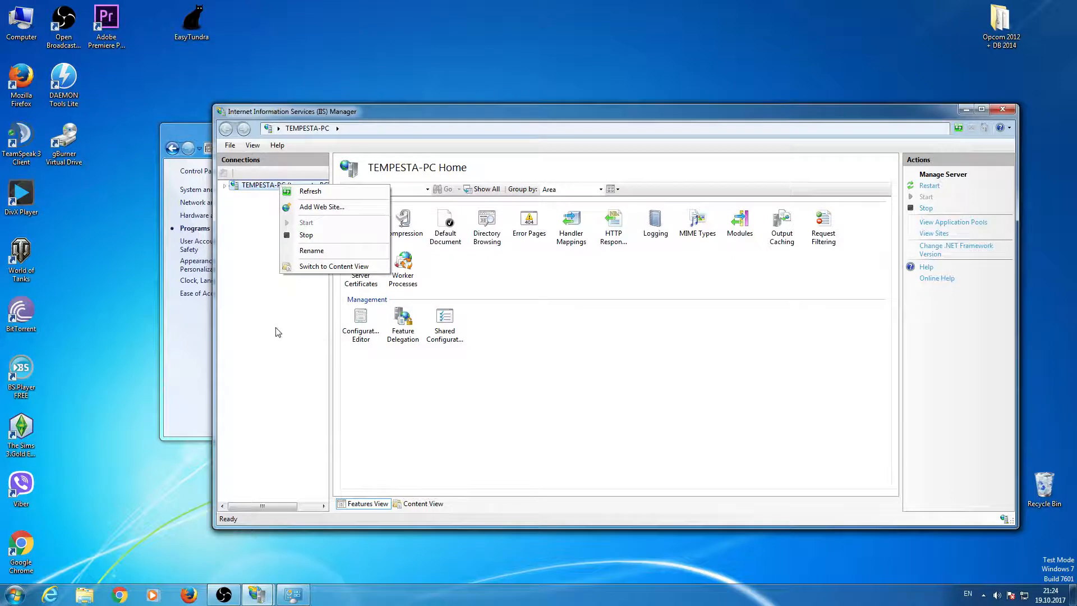